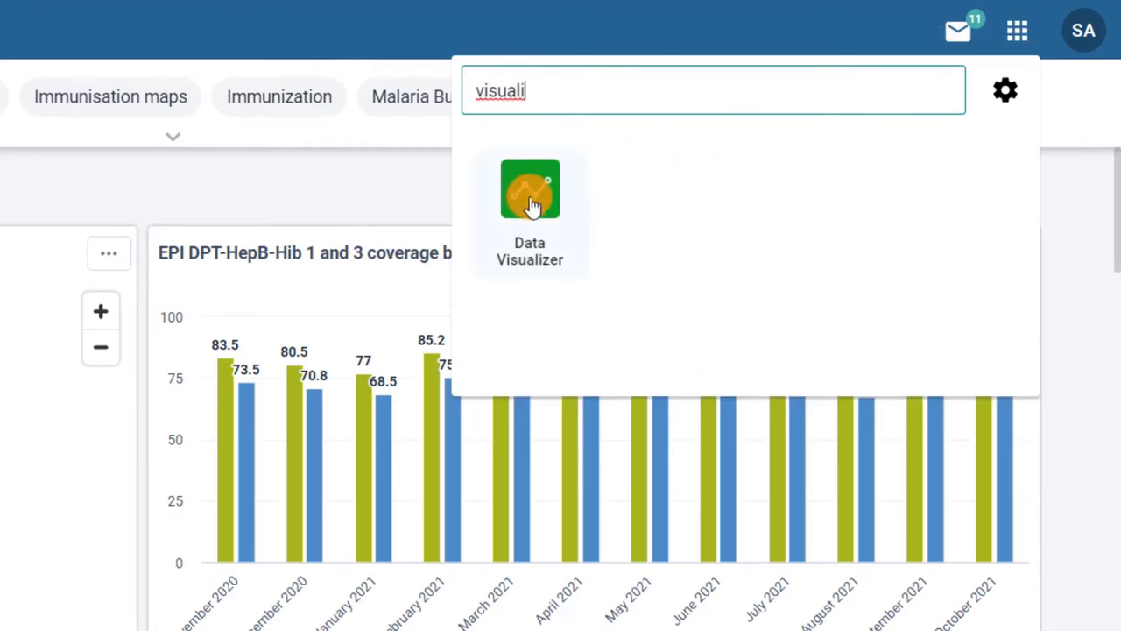
# - Launch the Data Visualizer app from the app search results
pyautogui.click(529, 189)
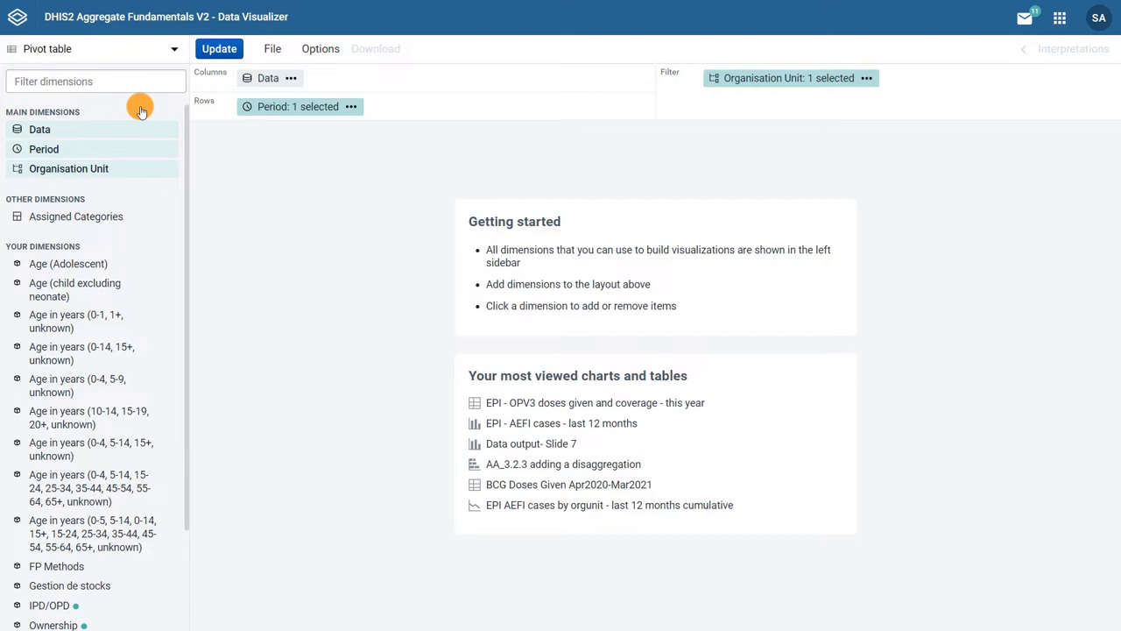